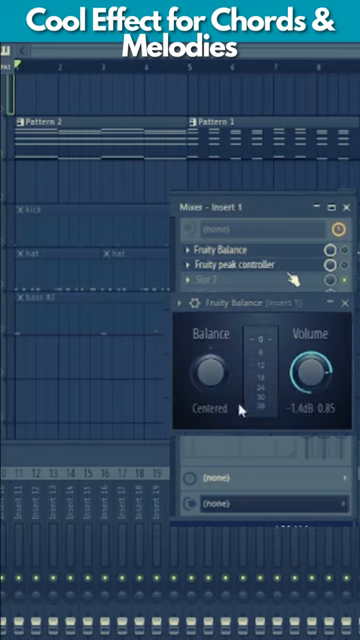
# - Show the Fruity Peak Controller's LFO settings from Mixer Insert 1 beside Fruity Balance
pyautogui.click(228, 250)
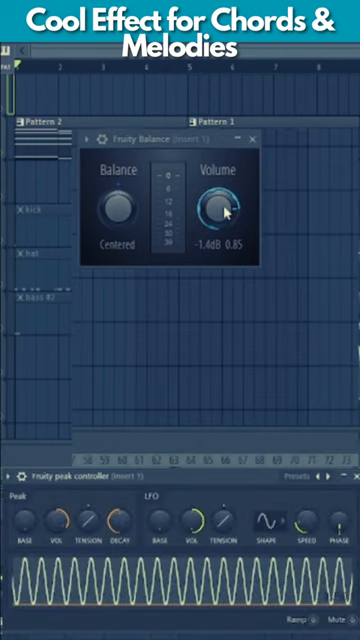
pyautogui.rightClick(220, 208)
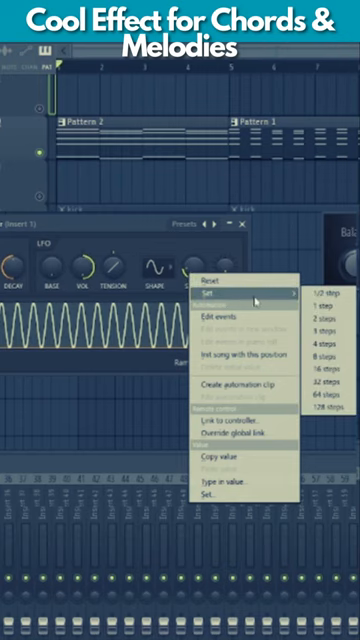
# - Set the Peak Controller LFO speed to a tempo-synced step value and bring its settings back up
pyautogui.click(248, 230)
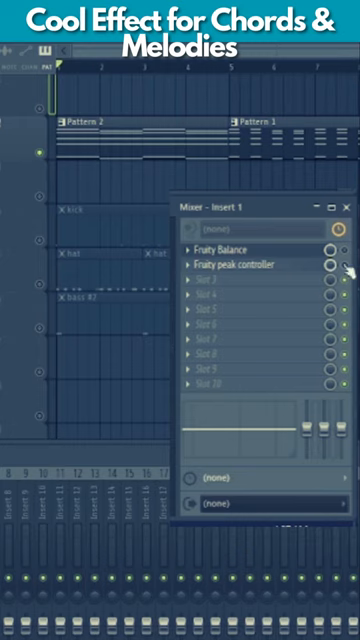
pyautogui.click(246, 264)
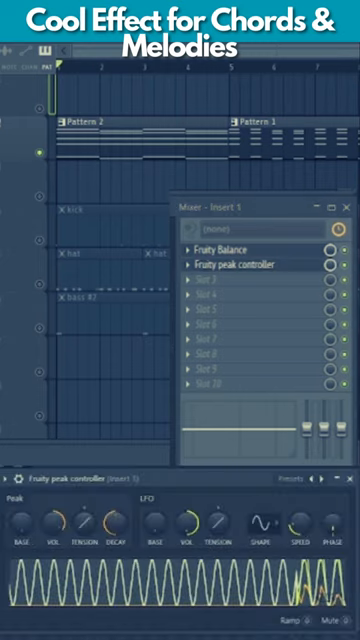